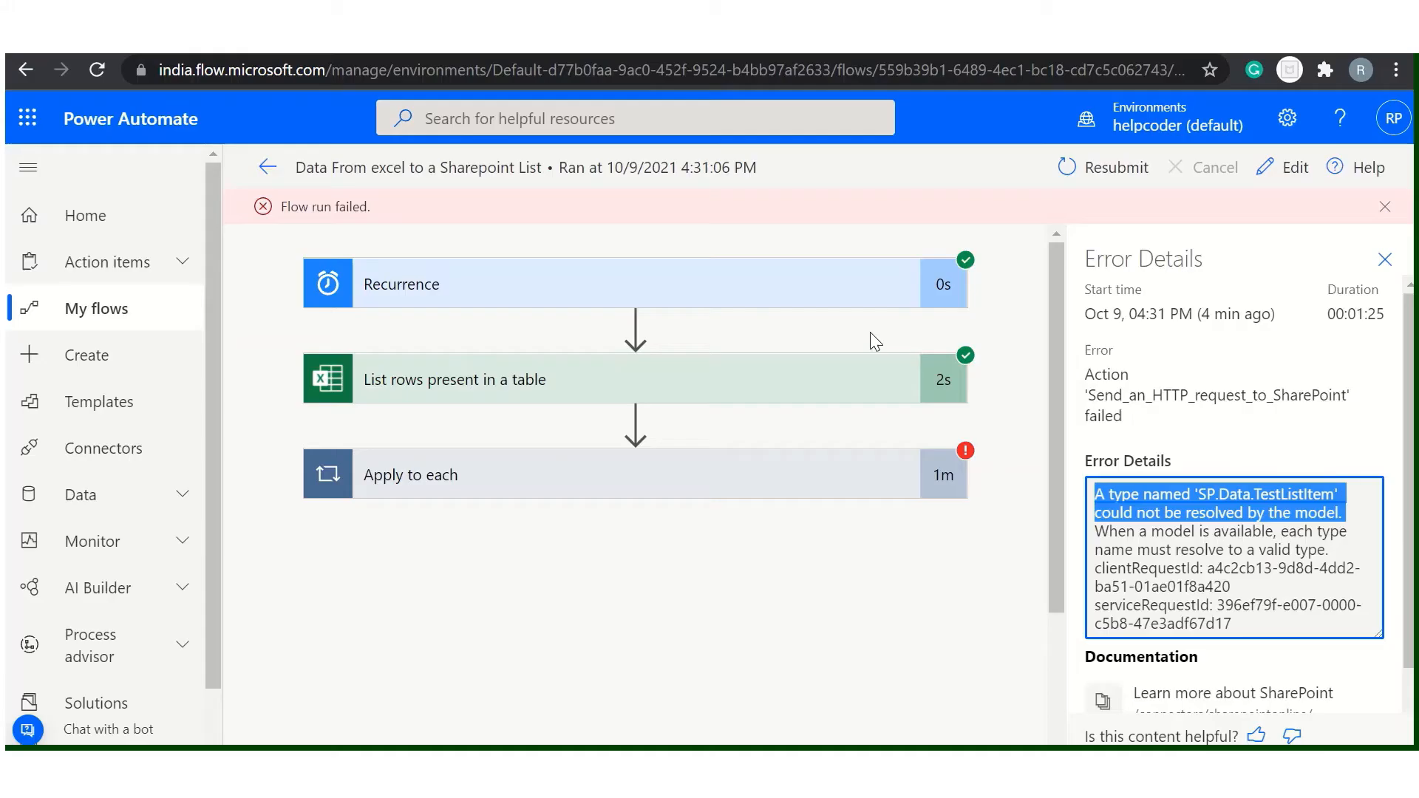
Run getTermTypeofSPList('Test2') in the DevTools Console to print the entity-type REST URL
{"action": "left_click", "coordinate": [1149, 498]}
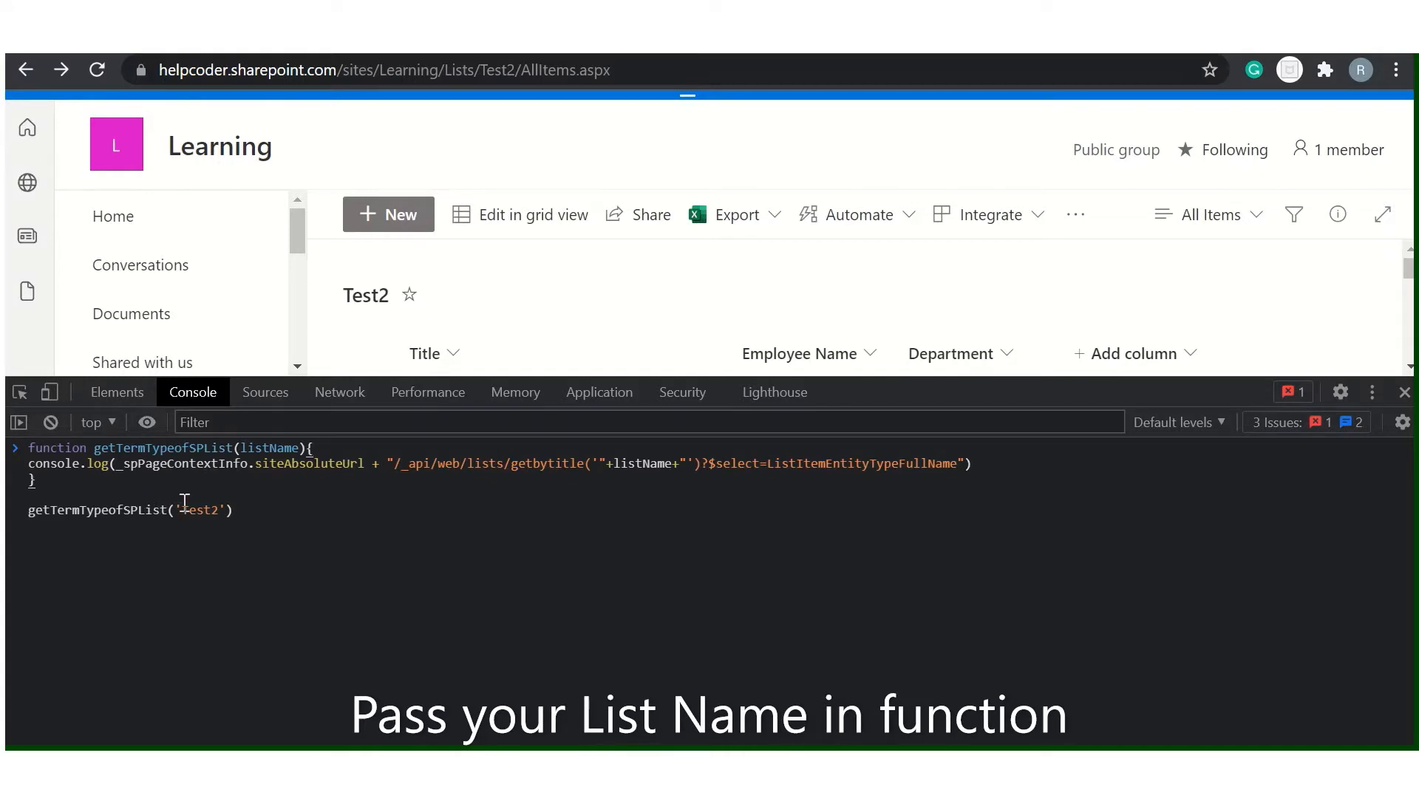
{"action": "key", "text": "Enter"}
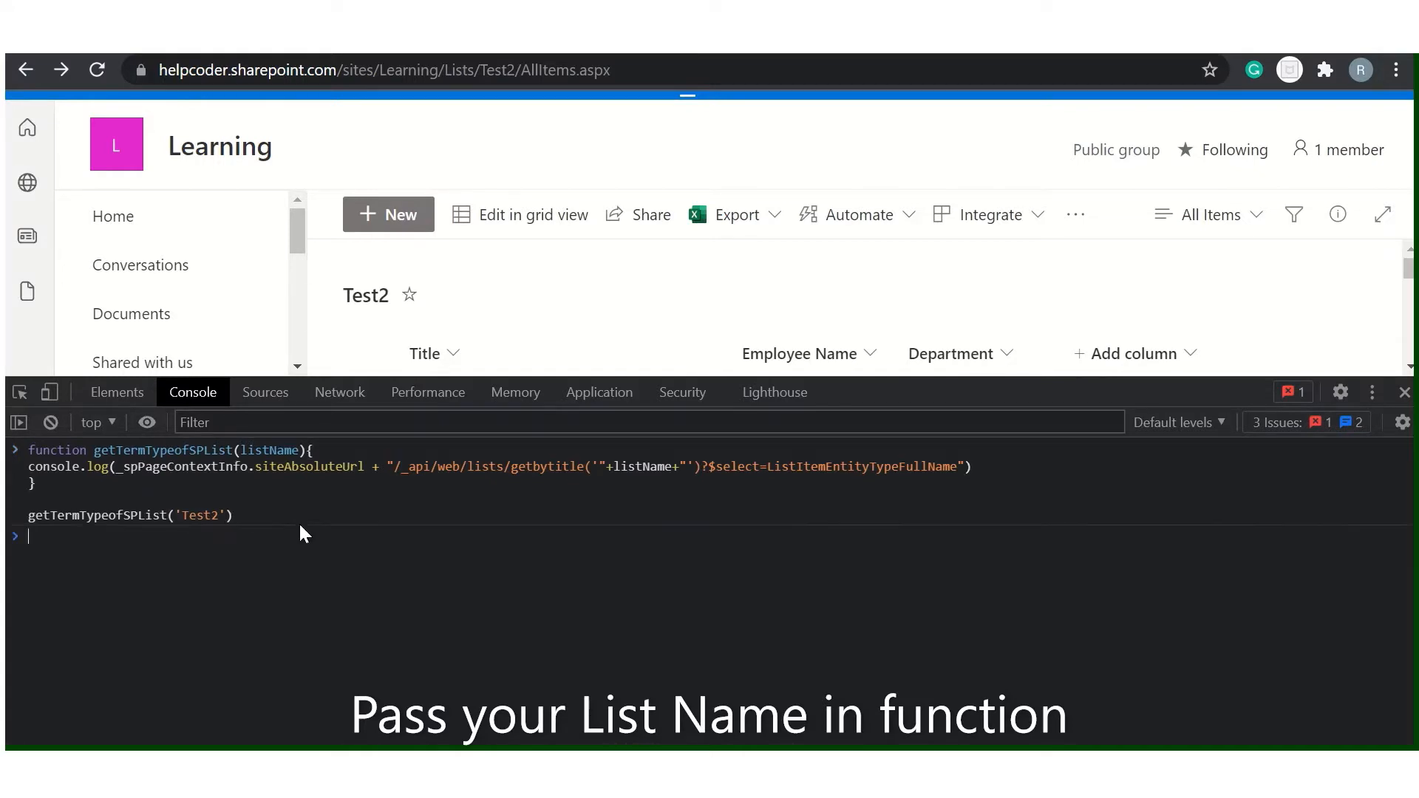
{"action": "key", "text": "Enter"}
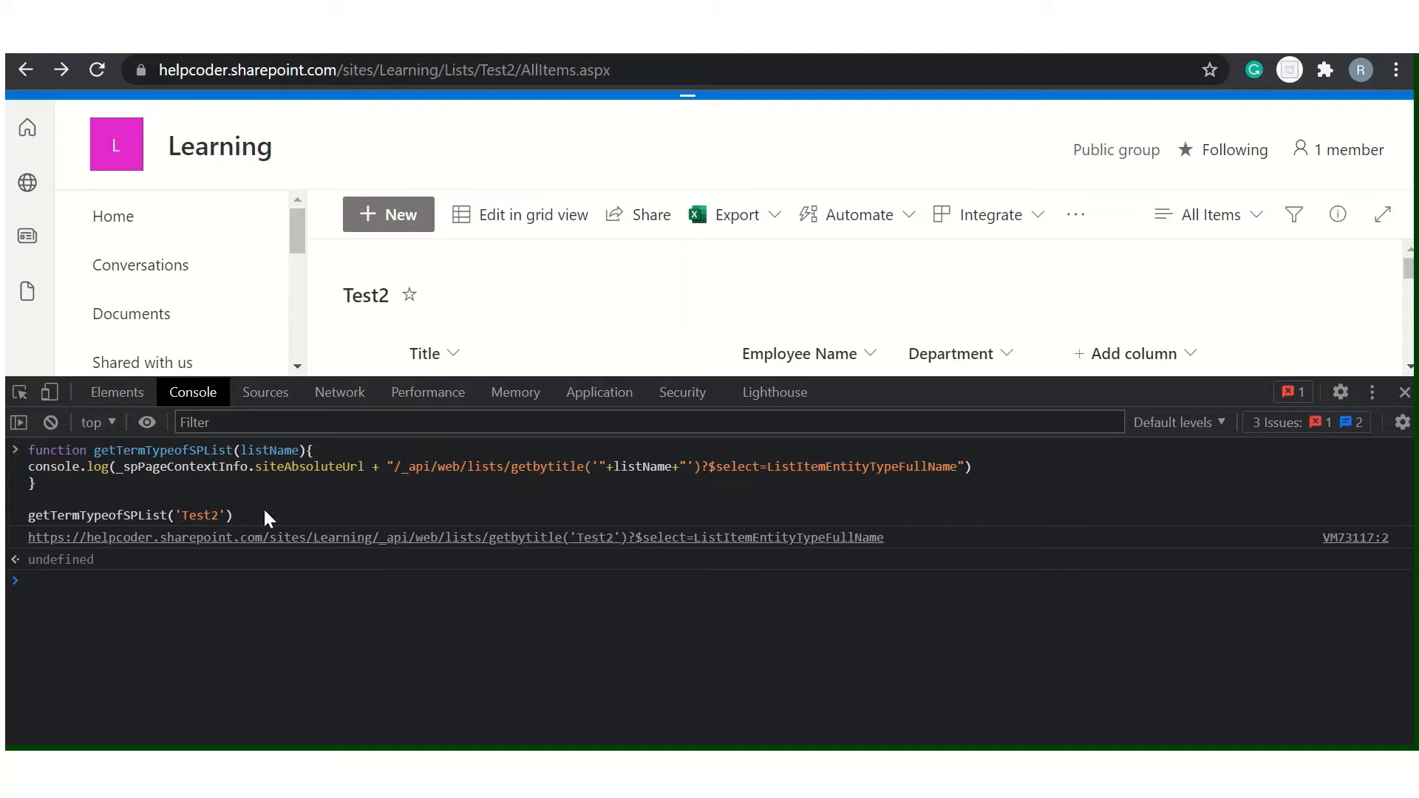
{"action": "mouse_move", "coordinate": [199, 550]}
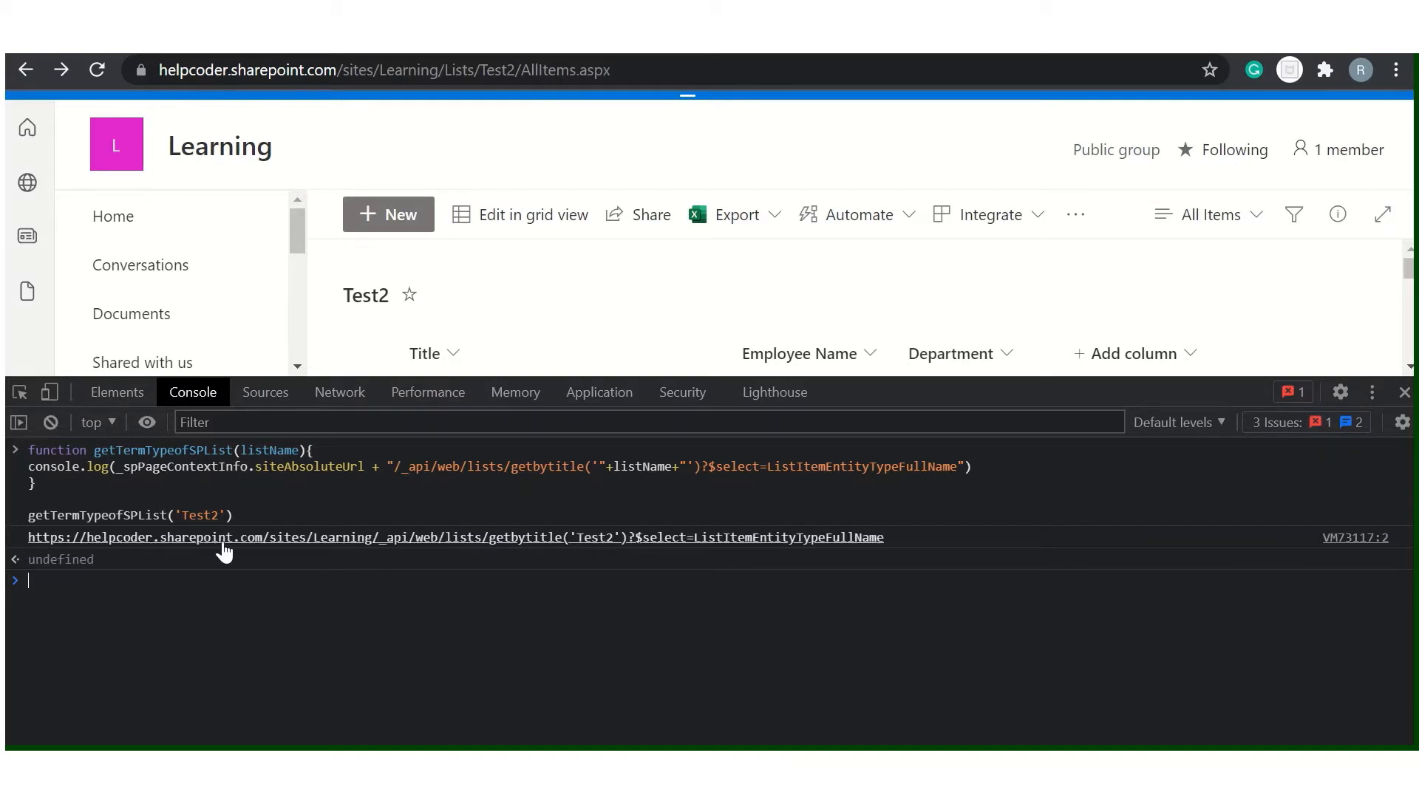
Open the printed REST URL to read ListItemEntityTypeFullName SP.Data.Test2ListItem
{"action": "left_click", "coordinate": [224, 537]}
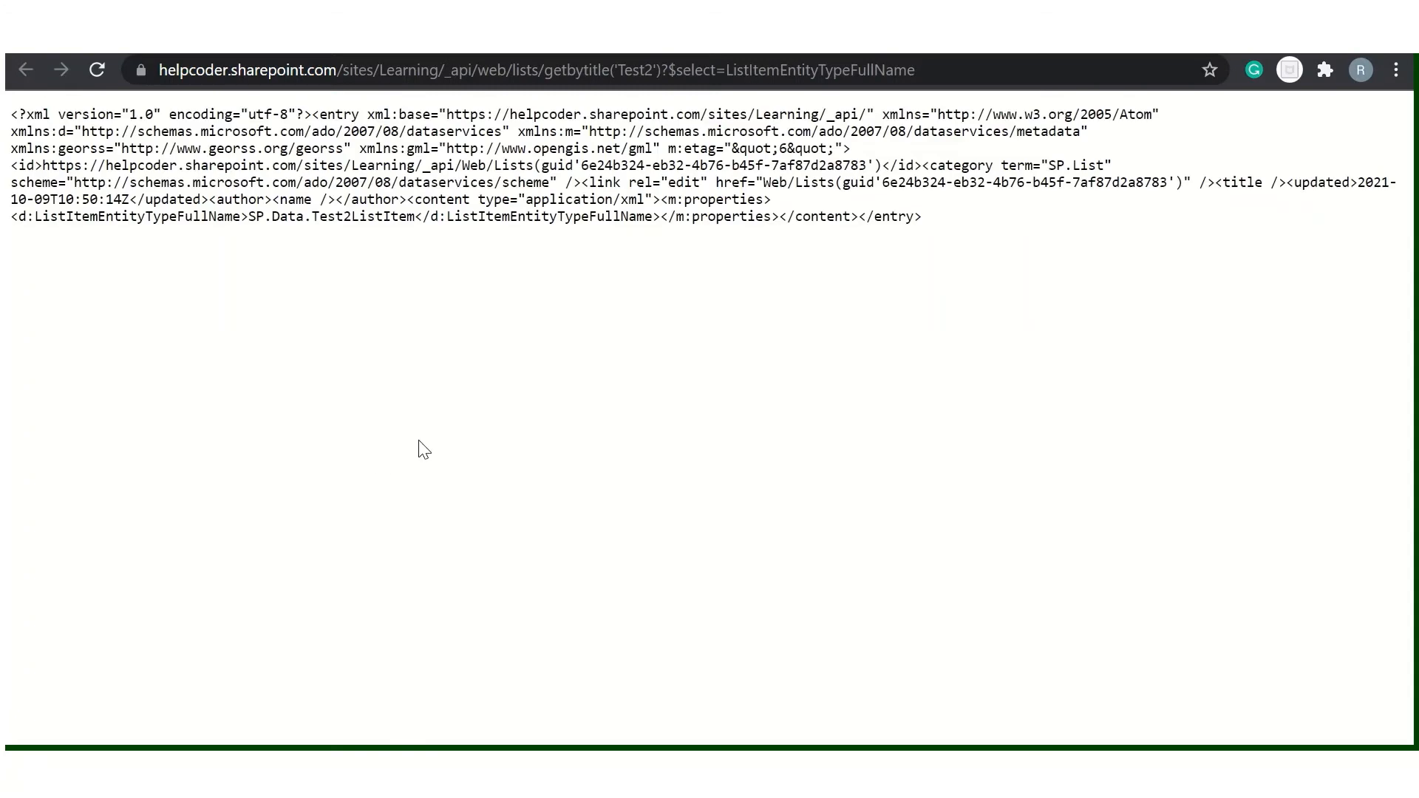
{"action": "mouse_move", "coordinate": [463, 258]}
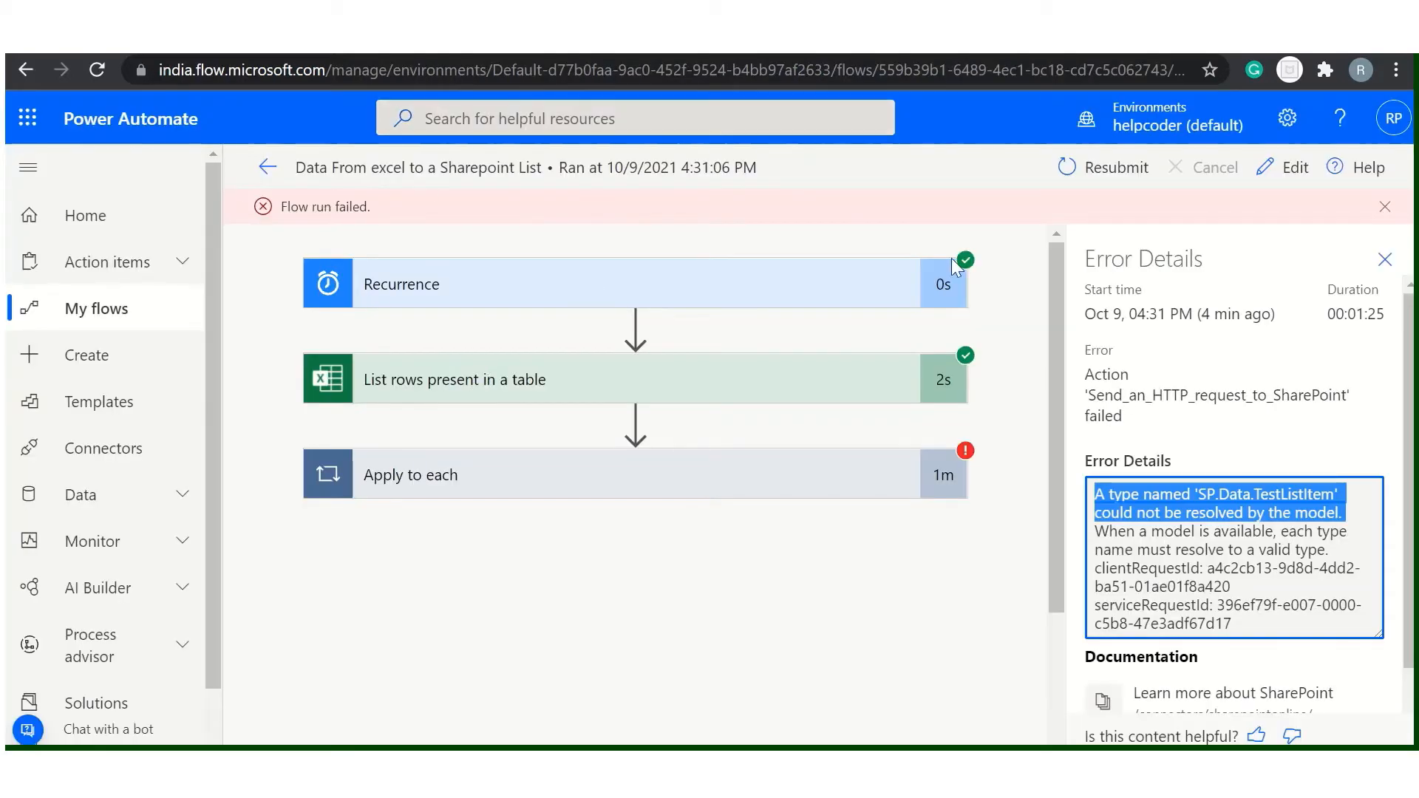
Edit the flow and set the HTTP action body's __metadata type to SP.Data.Test2ListItem
{"action": "left_click", "coordinate": [1294, 167]}
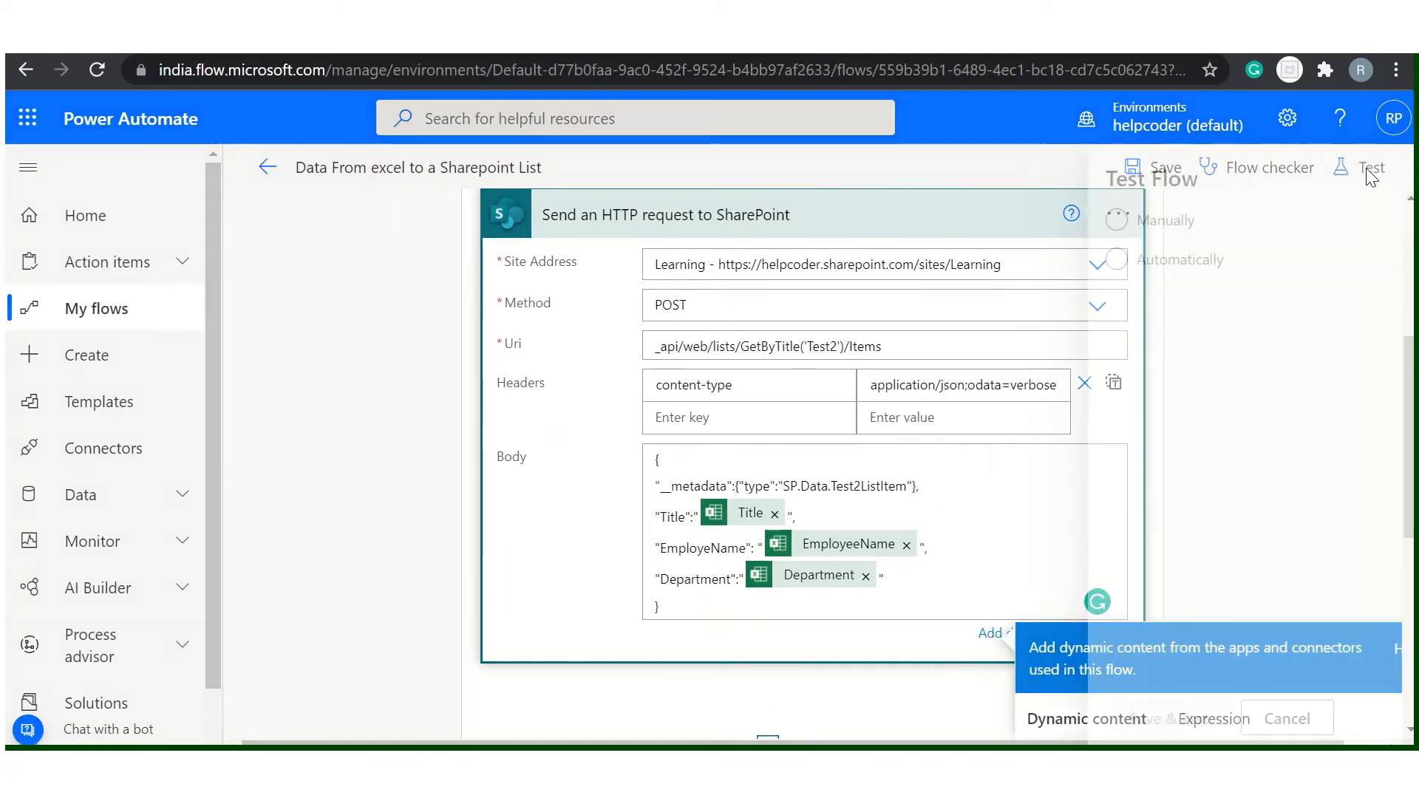
Save the flow and start a manual test run, then watch it run
{"action": "left_click", "coordinate": [1372, 167]}
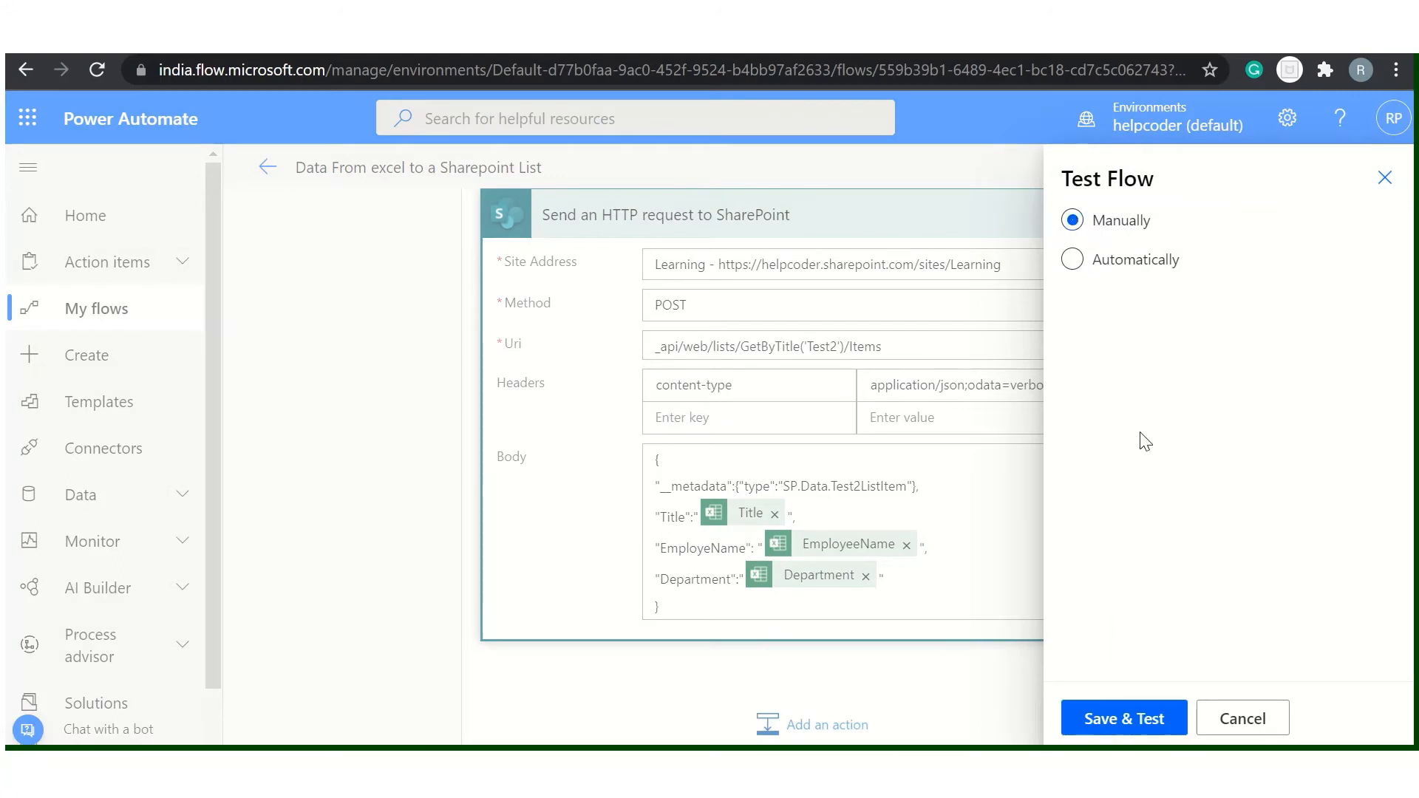
{"action": "left_click", "coordinate": [1124, 718]}
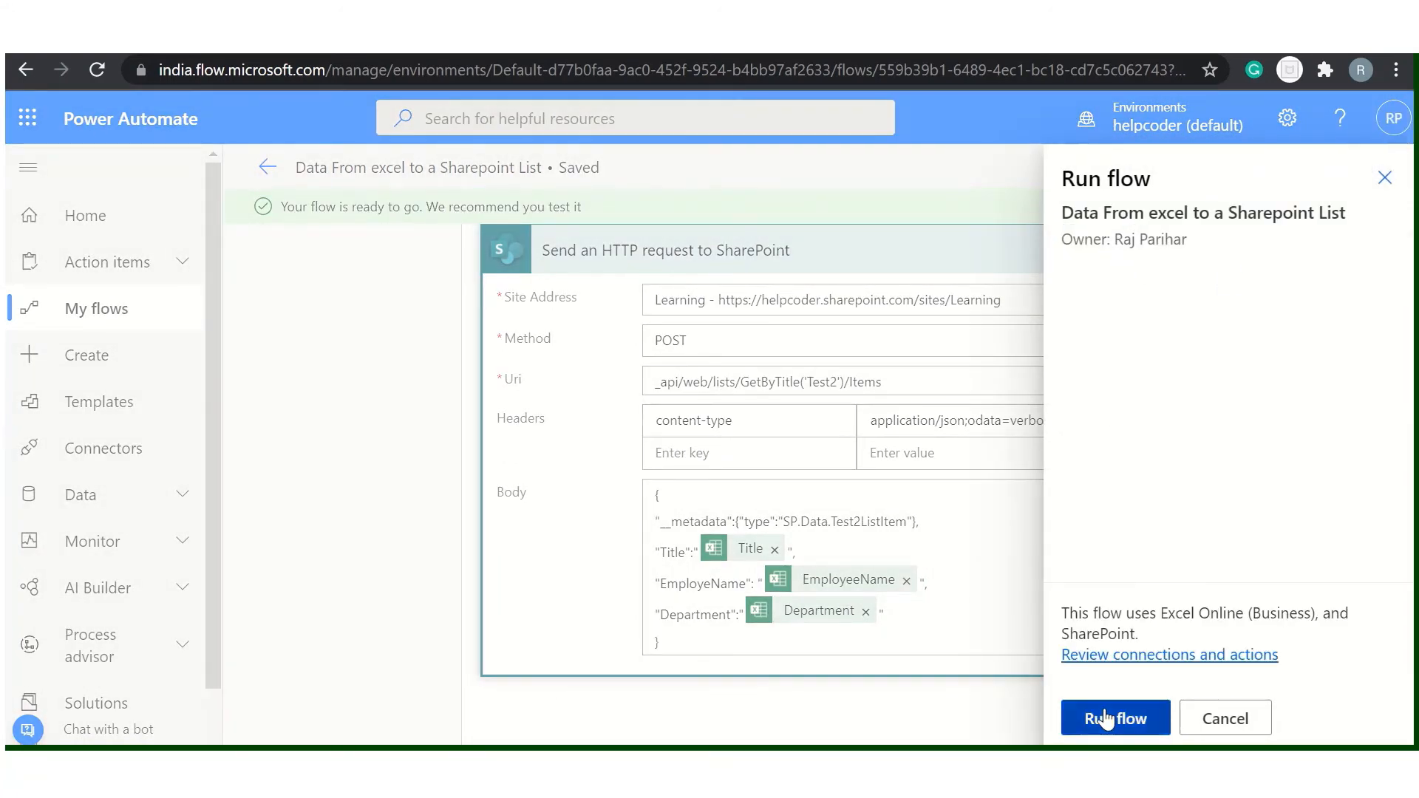
{"action": "left_click", "coordinate": [1116, 718]}
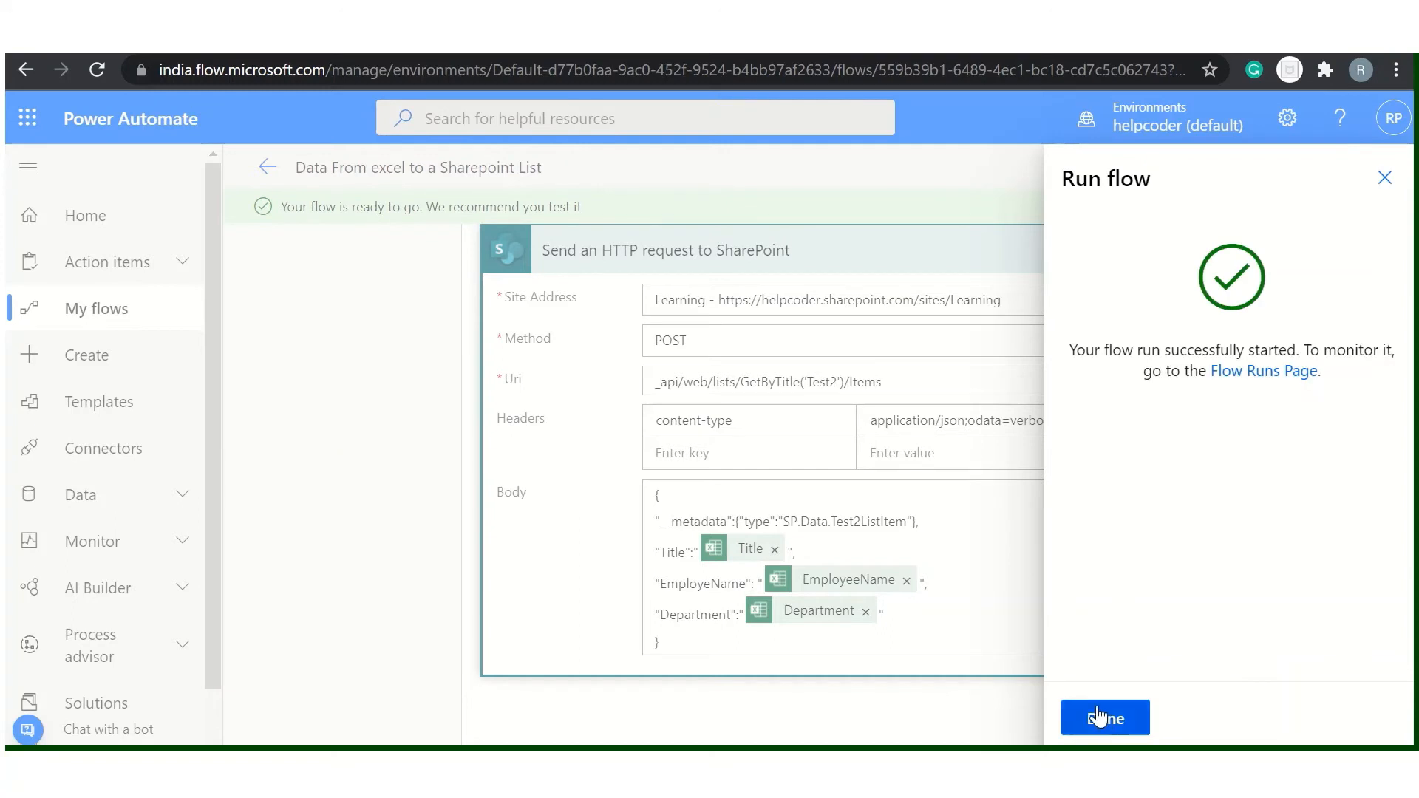
{"action": "left_click", "coordinate": [1104, 718]}
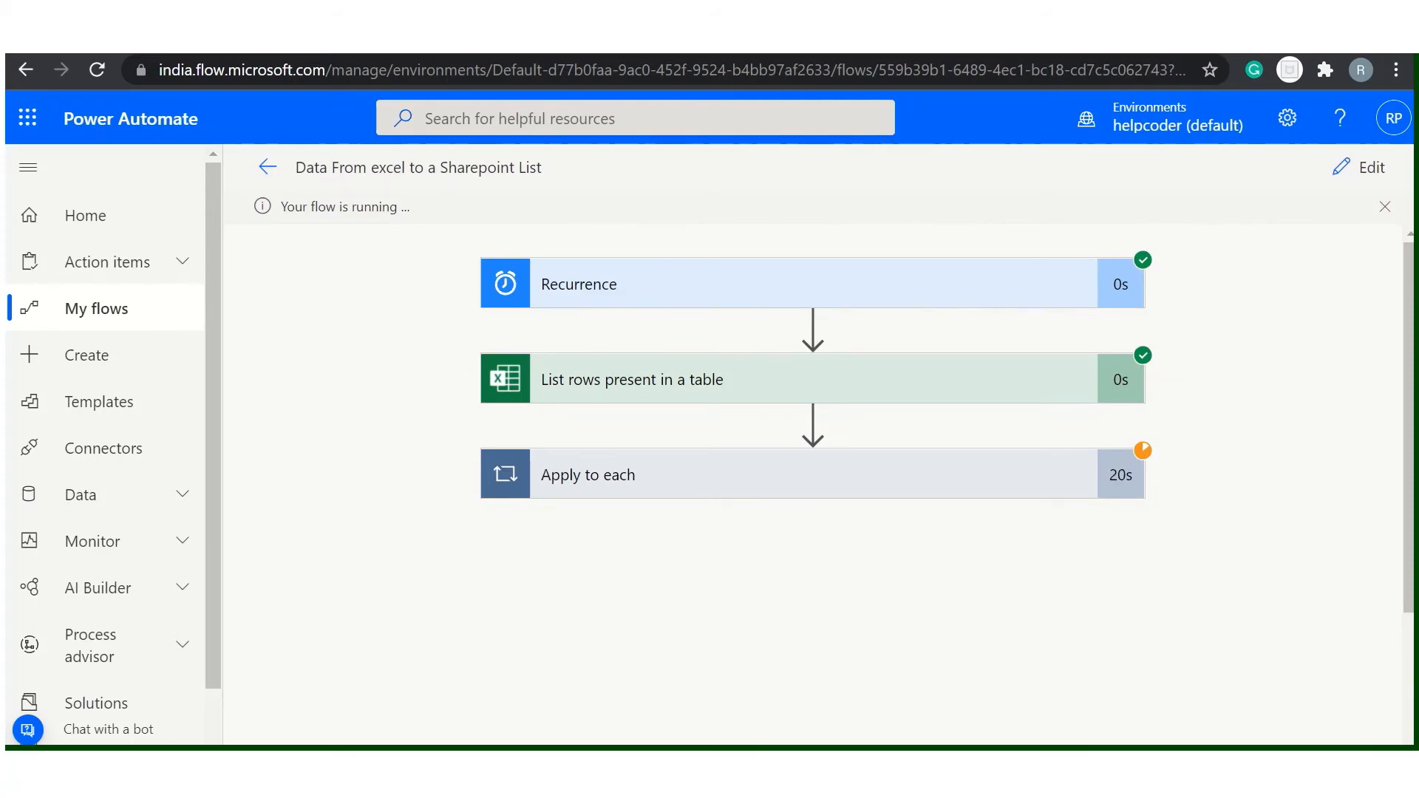
{"action": "mouse_move", "coordinate": [93, 186]}
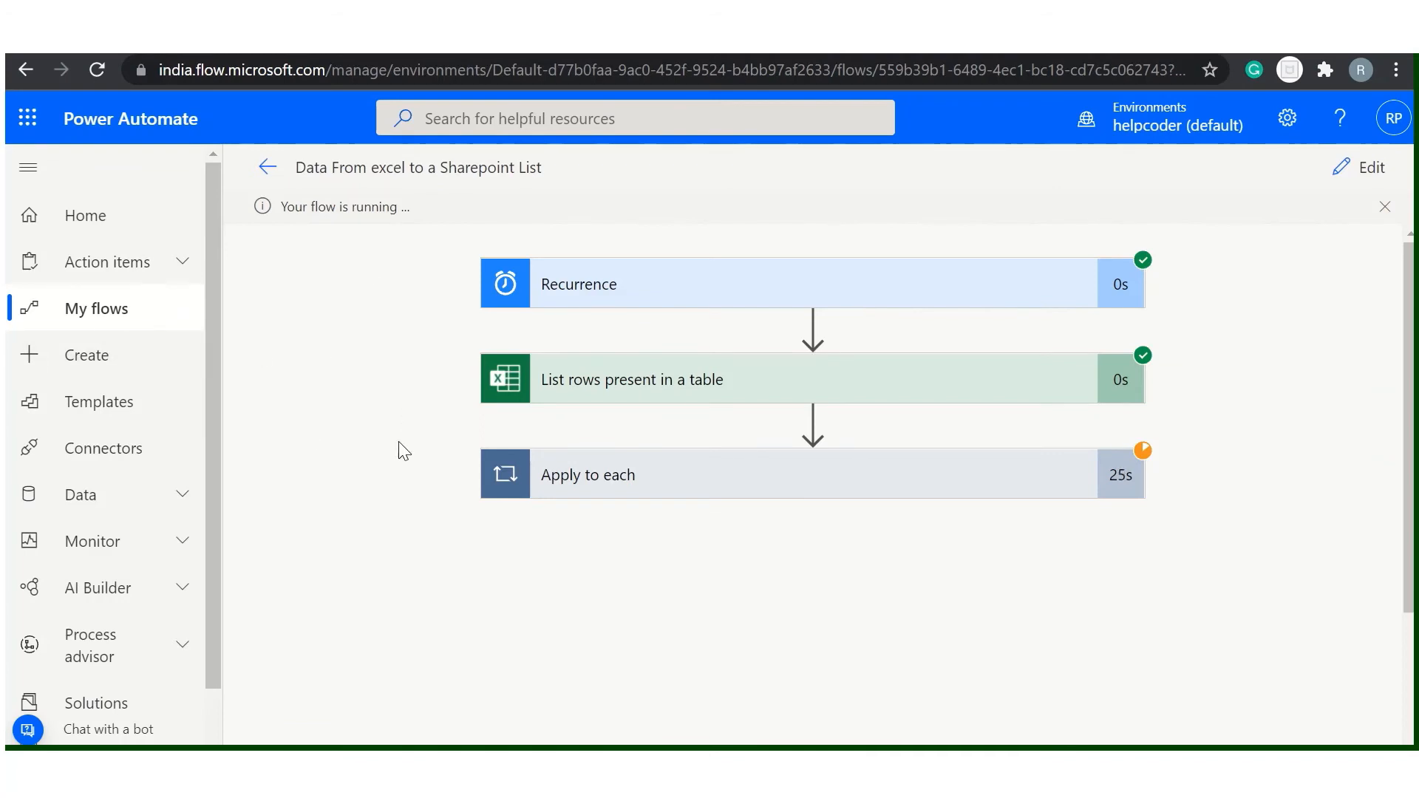
{"action": "mouse_move", "coordinate": [374, 456]}
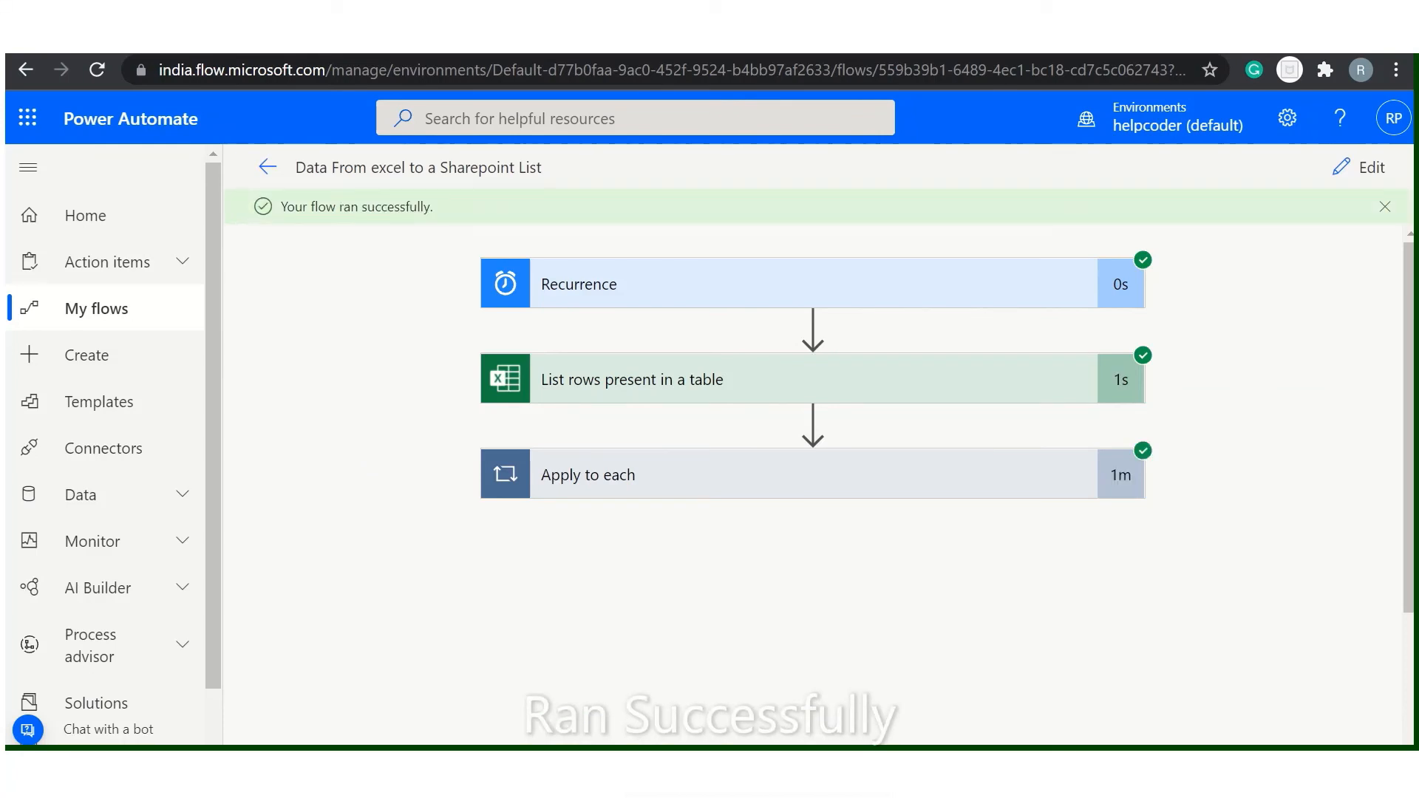
{"action": "mouse_move", "coordinate": [1294, 301]}
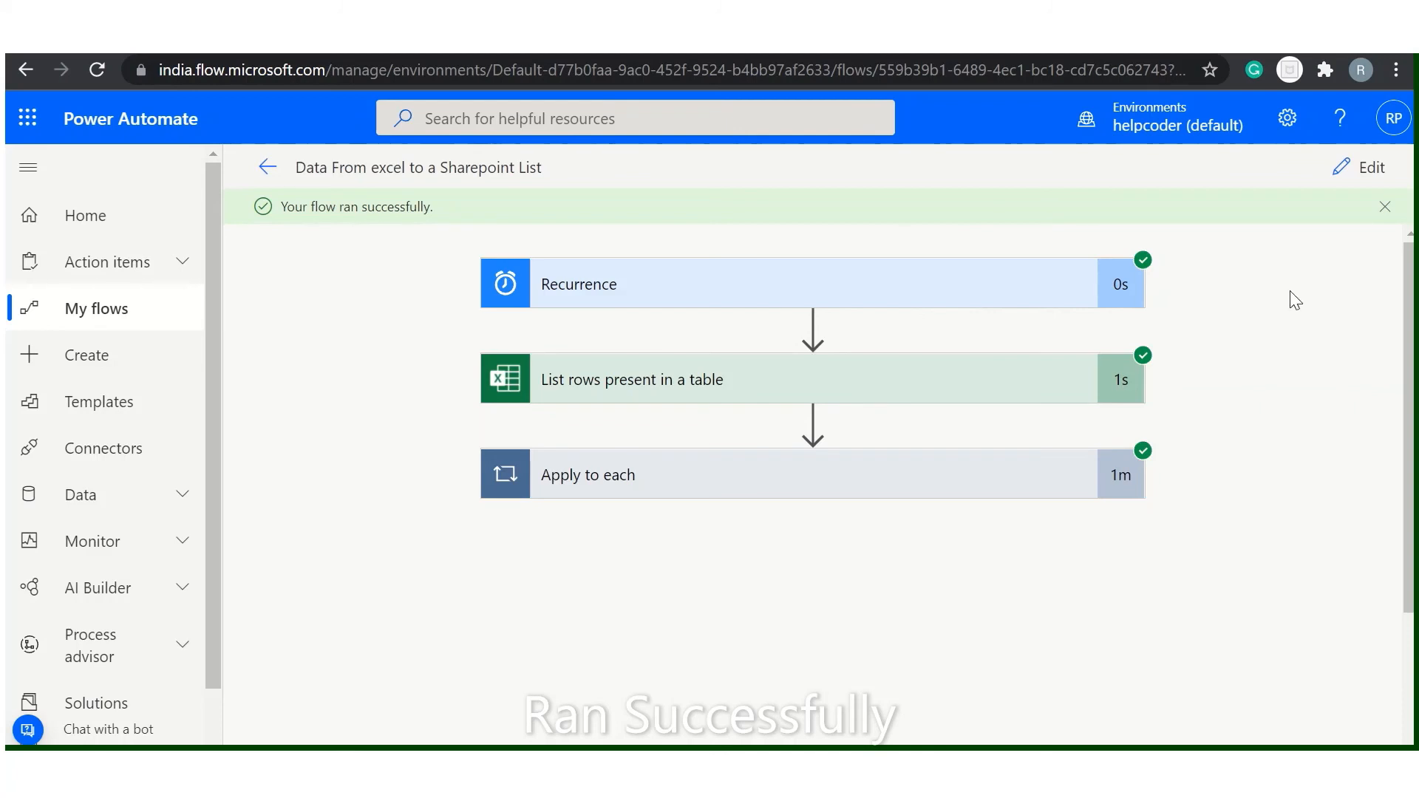